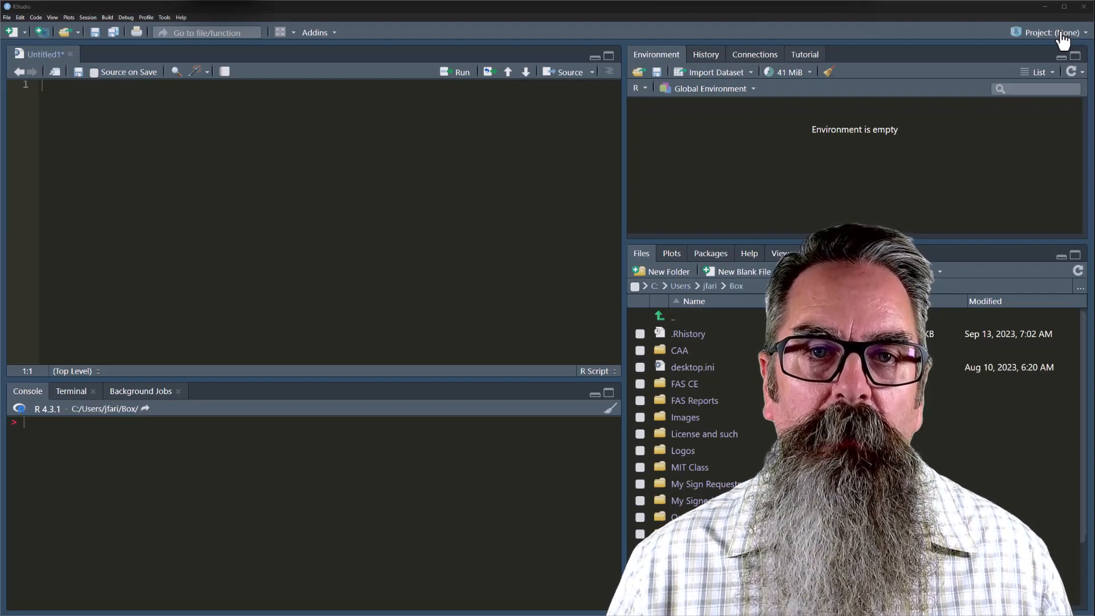
Reveal the project actions list from the Project: (None) menu.
{"action": "left_click", "coordinate": [1068, 32]}
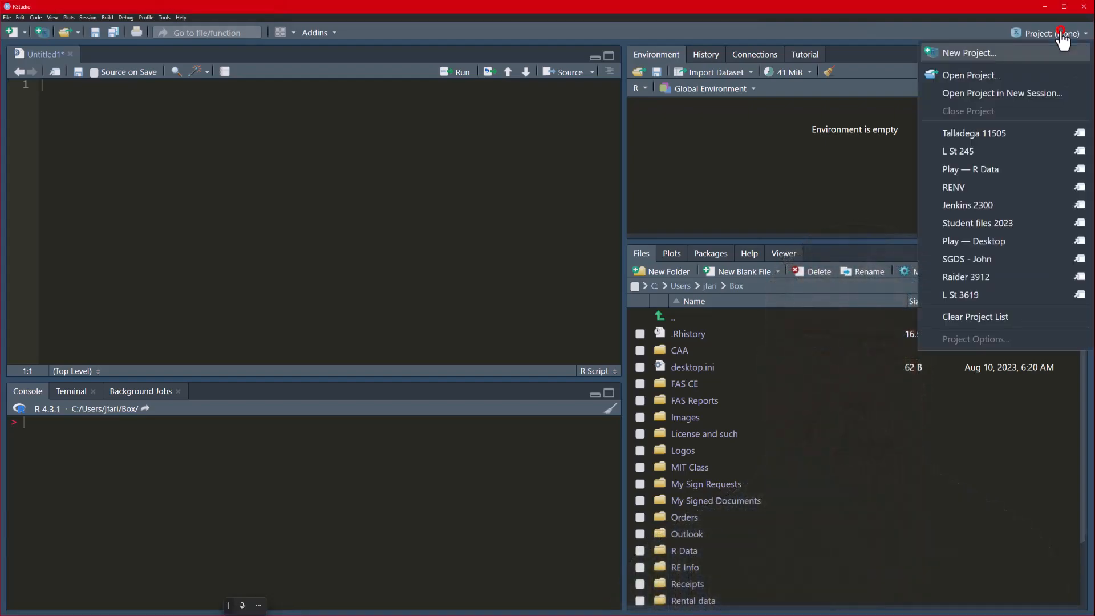
{"action": "mouse_move", "coordinate": [968, 52]}
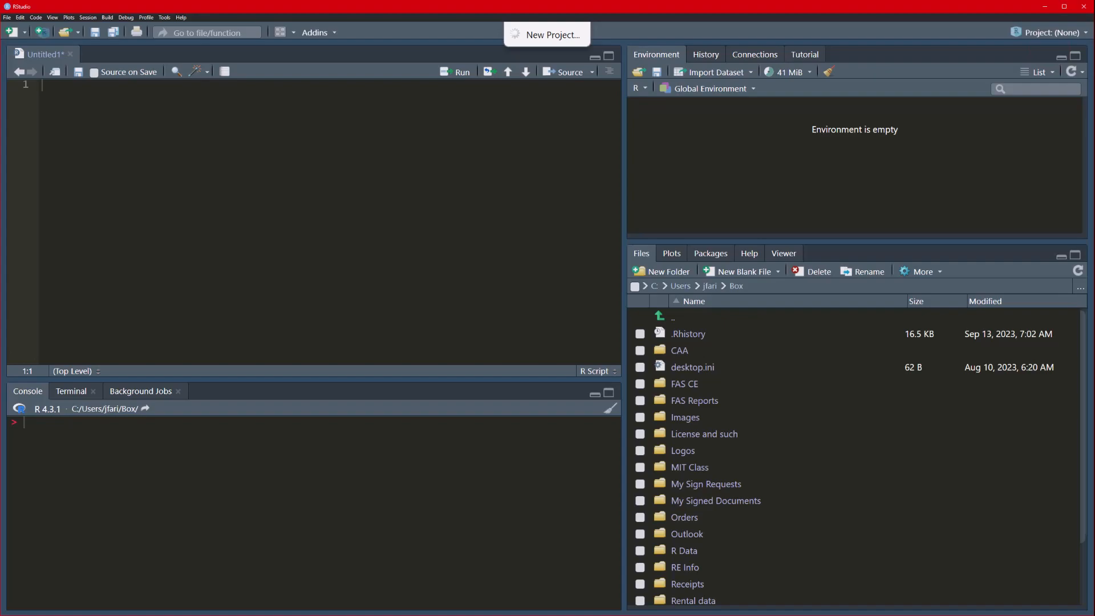
Choose Existing Directory as the source for the new project.
{"action": "left_click", "coordinate": [547, 34]}
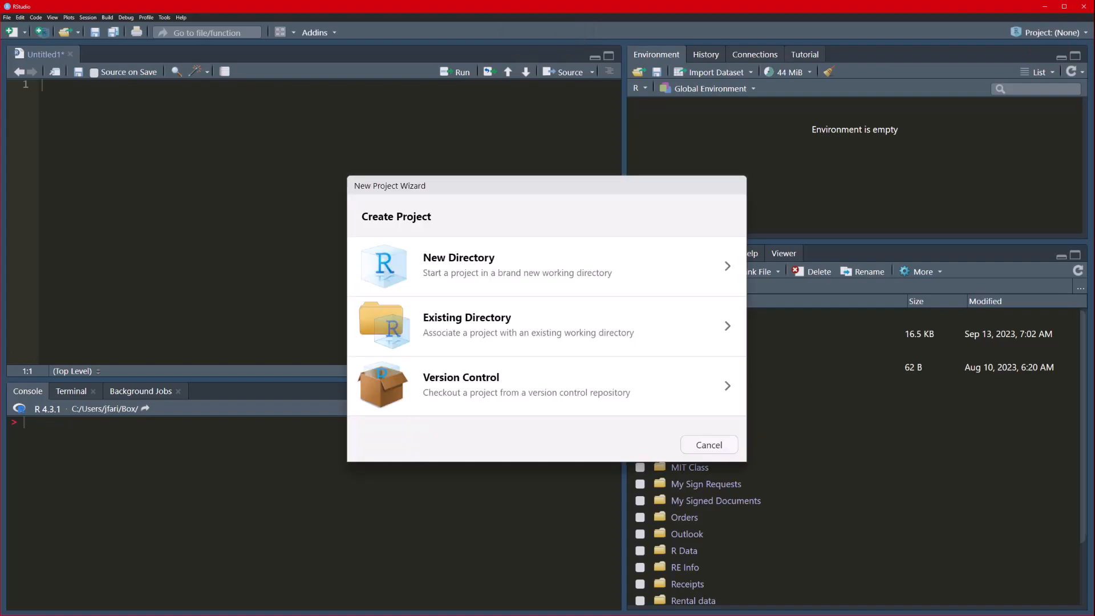
{"action": "mouse_move", "coordinate": [516, 267]}
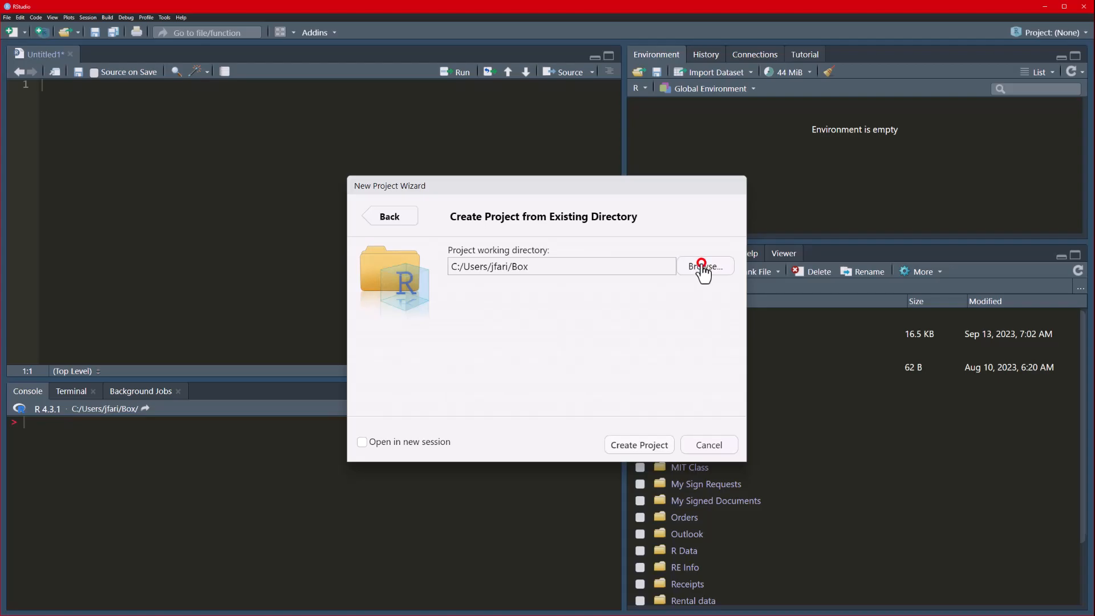
Browse to Orders/1234 Main St as the working directory and create the project there.
{"action": "left_click", "coordinate": [704, 266]}
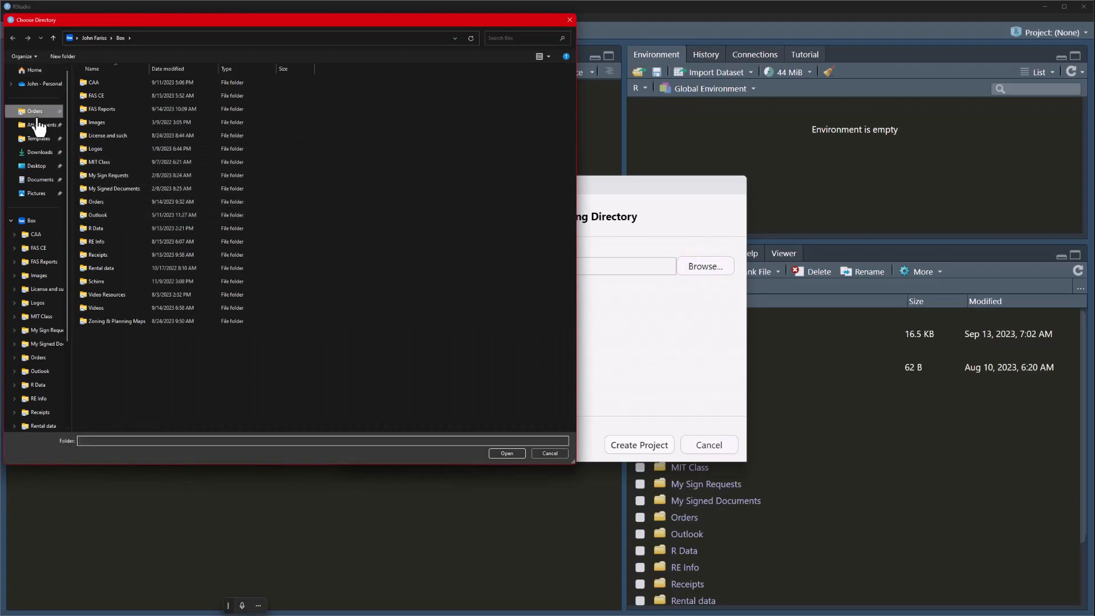
{"action": "double_click", "coordinate": [33, 111]}
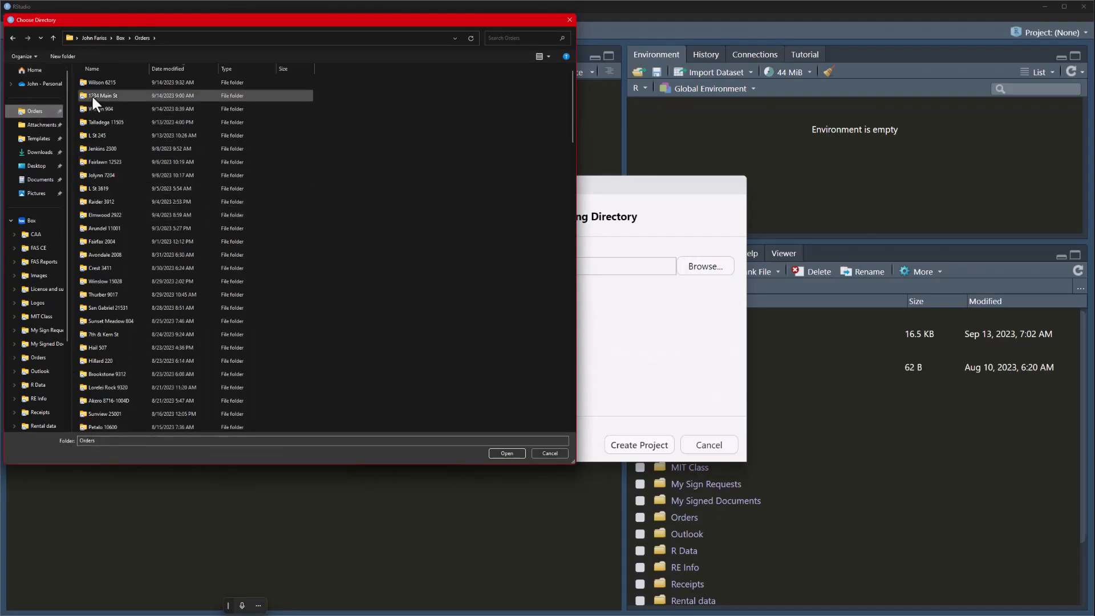
{"action": "left_click", "coordinate": [99, 96]}
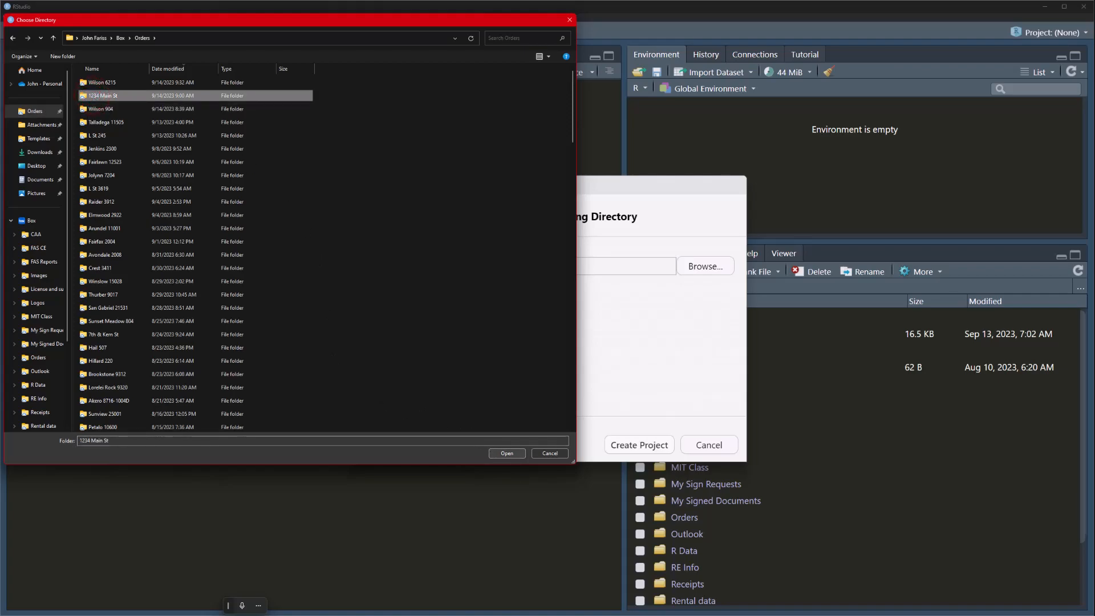
{"action": "left_click", "coordinate": [507, 453]}
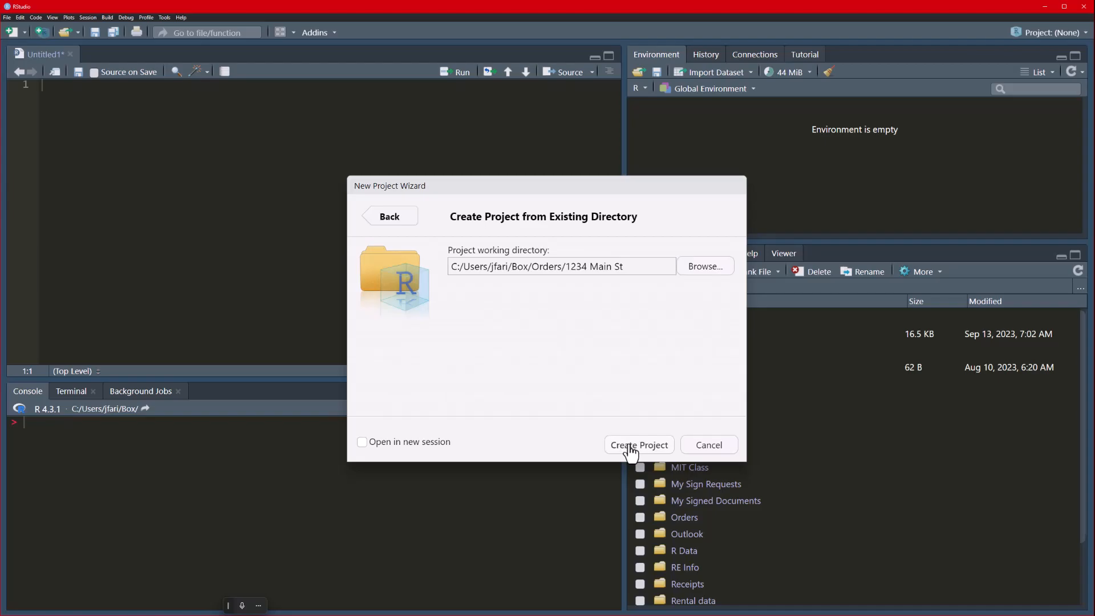
{"action": "left_click", "coordinate": [638, 445]}
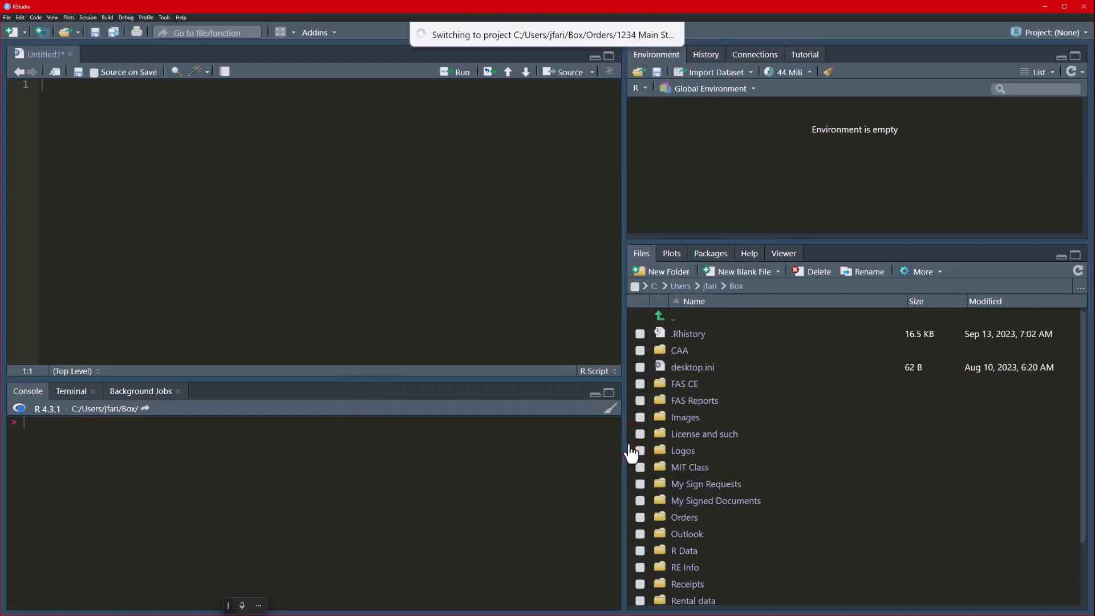